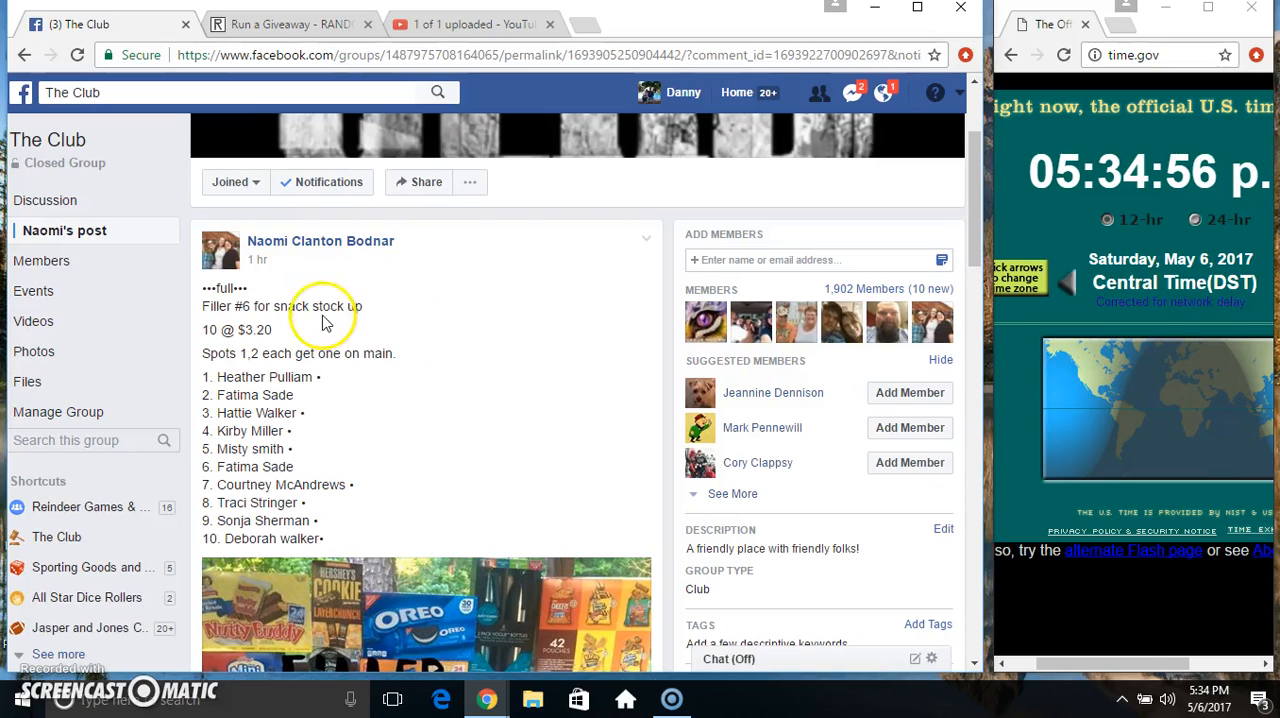
{"action": "mouse_move", "coordinate": [253, 353]}
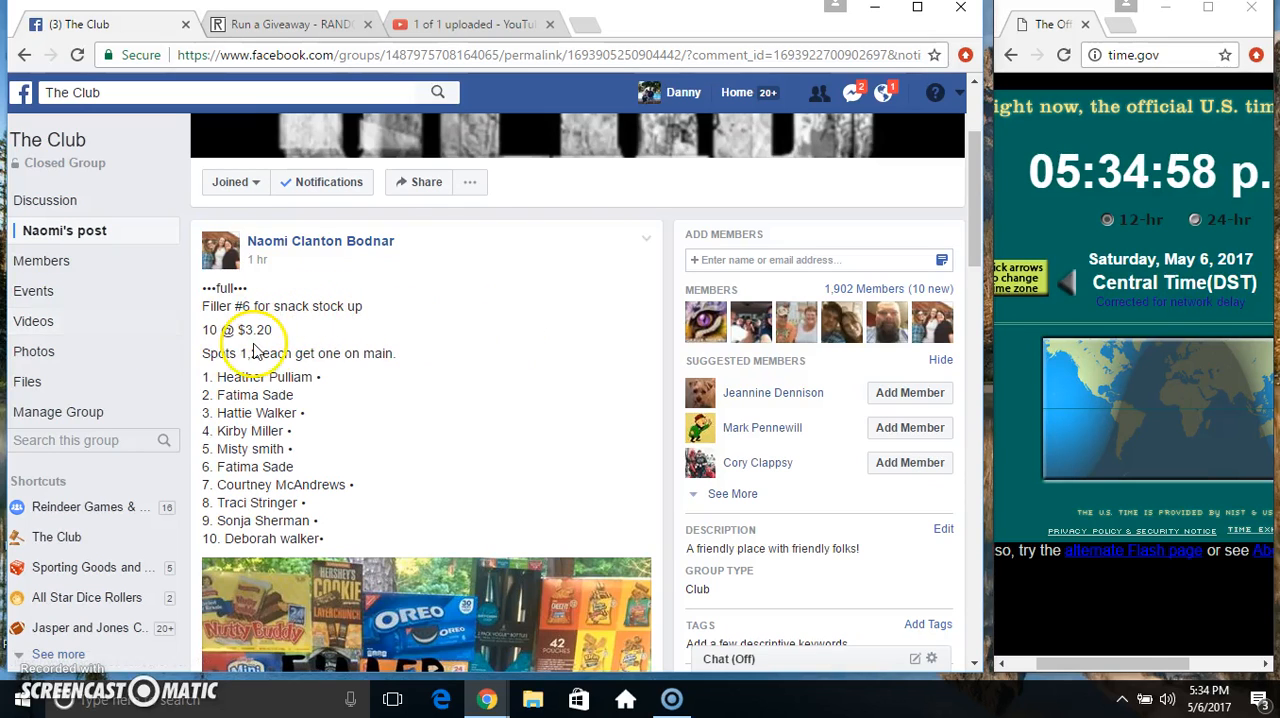
- Scroll down The Club's Filler #6 snack stock up post and comment 'setting up'
{"action": "left_click_drag", "start_coordinate": [200, 377], "coordinate": [320, 467]}
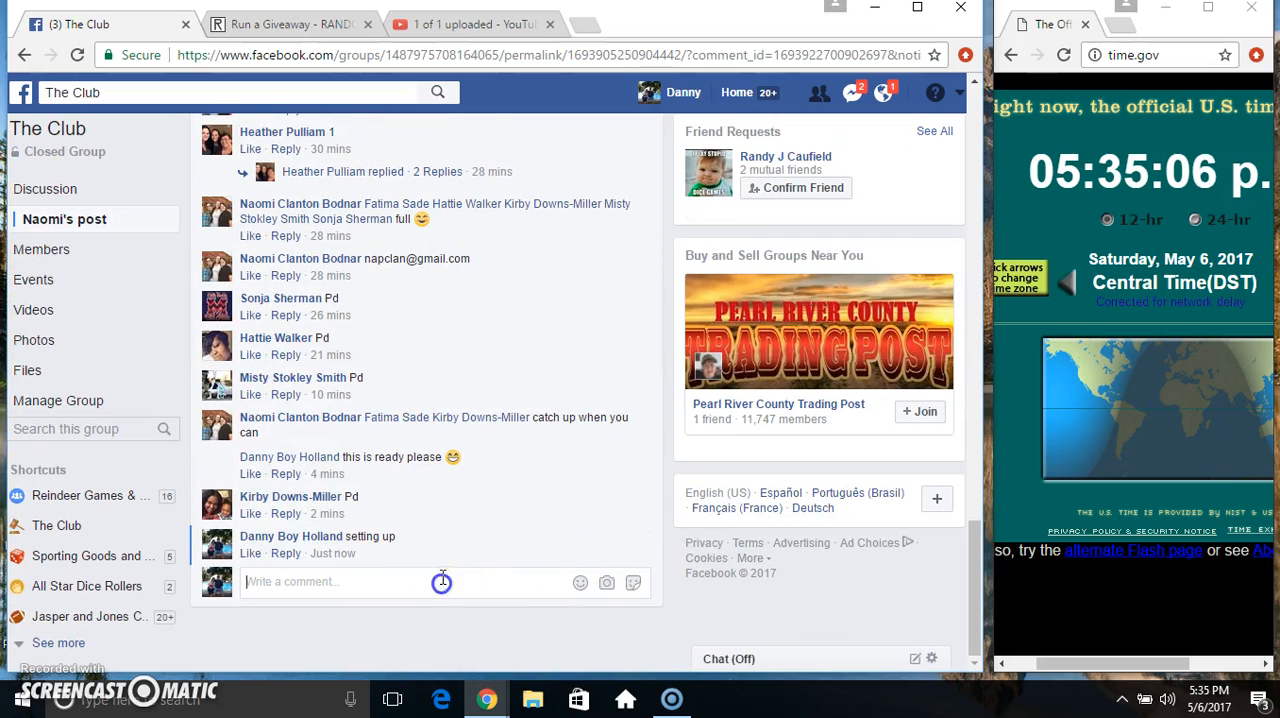
- Comment 'live' on the filler post and bring up the ten-entry RANDOM.ORG giveaway
{"action": "type", "text": "live"}
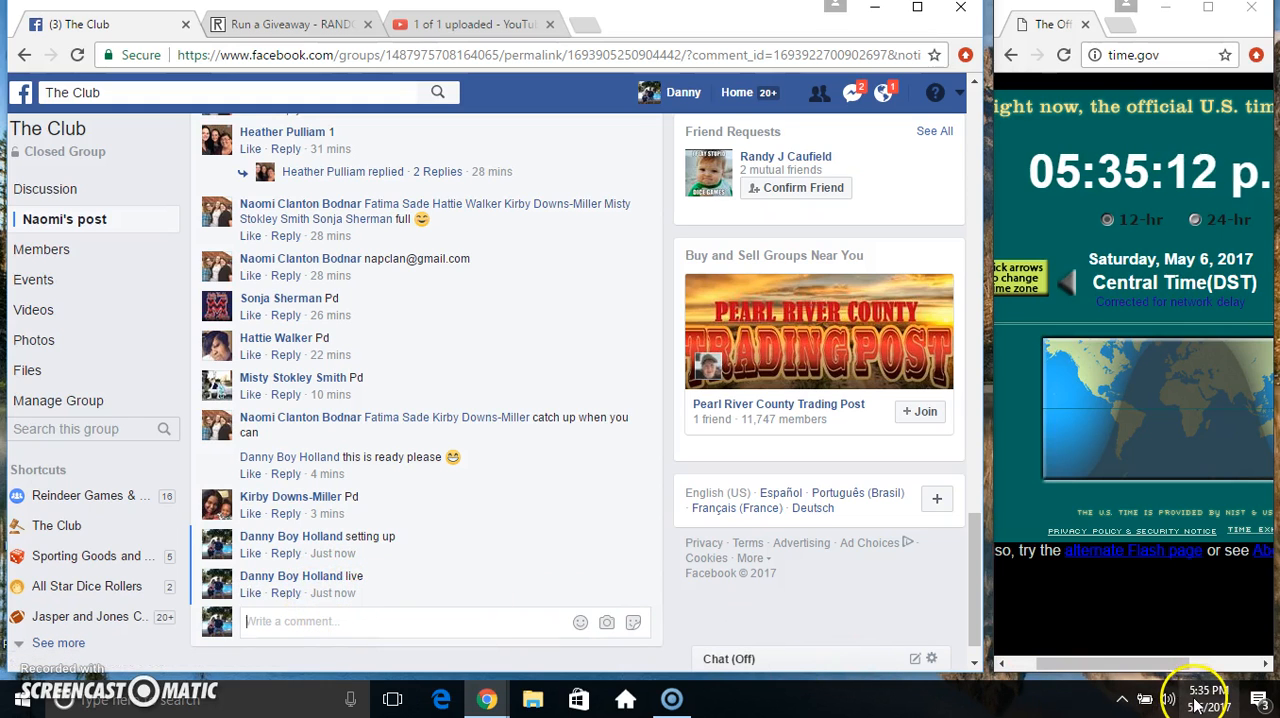
{"action": "left_click", "coordinate": [290, 24]}
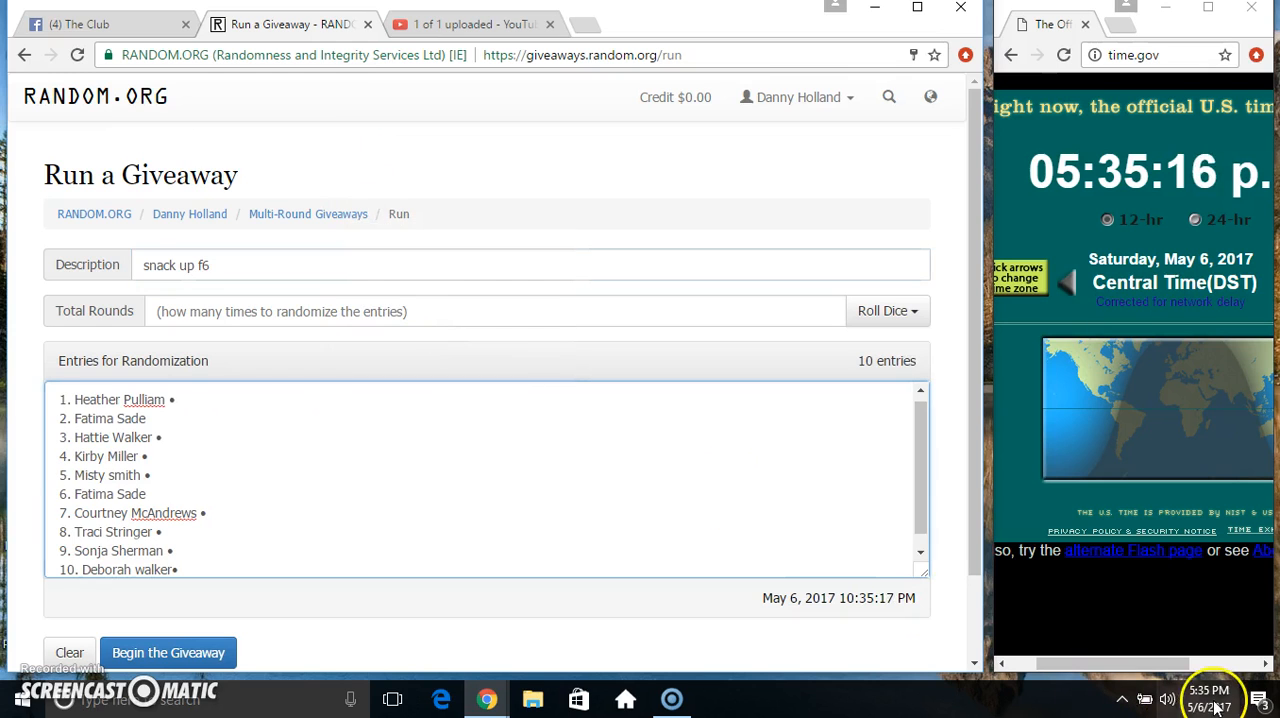
- Roll 2d6 to set 8 total rounds, then run round one's shuffle of the ten entries
{"action": "left_click", "coordinate": [1213, 700]}
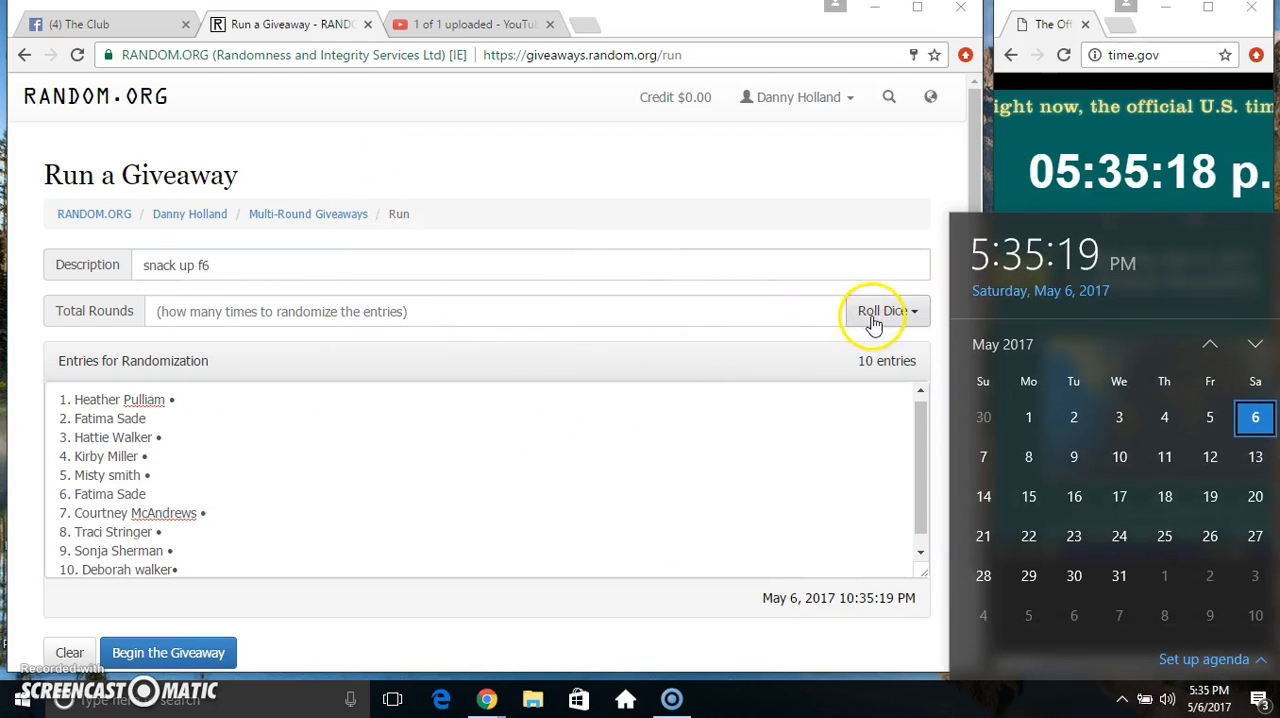
{"action": "left_click", "coordinate": [876, 311]}
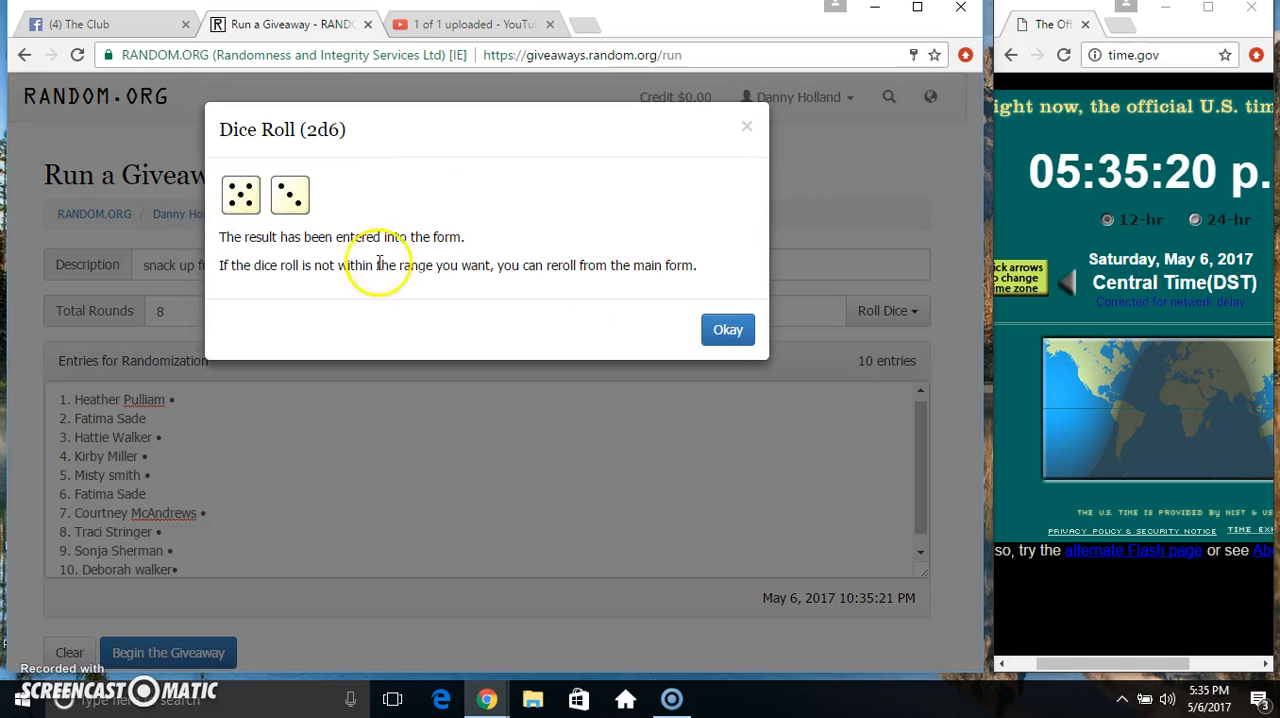
{"action": "left_click", "coordinate": [727, 329]}
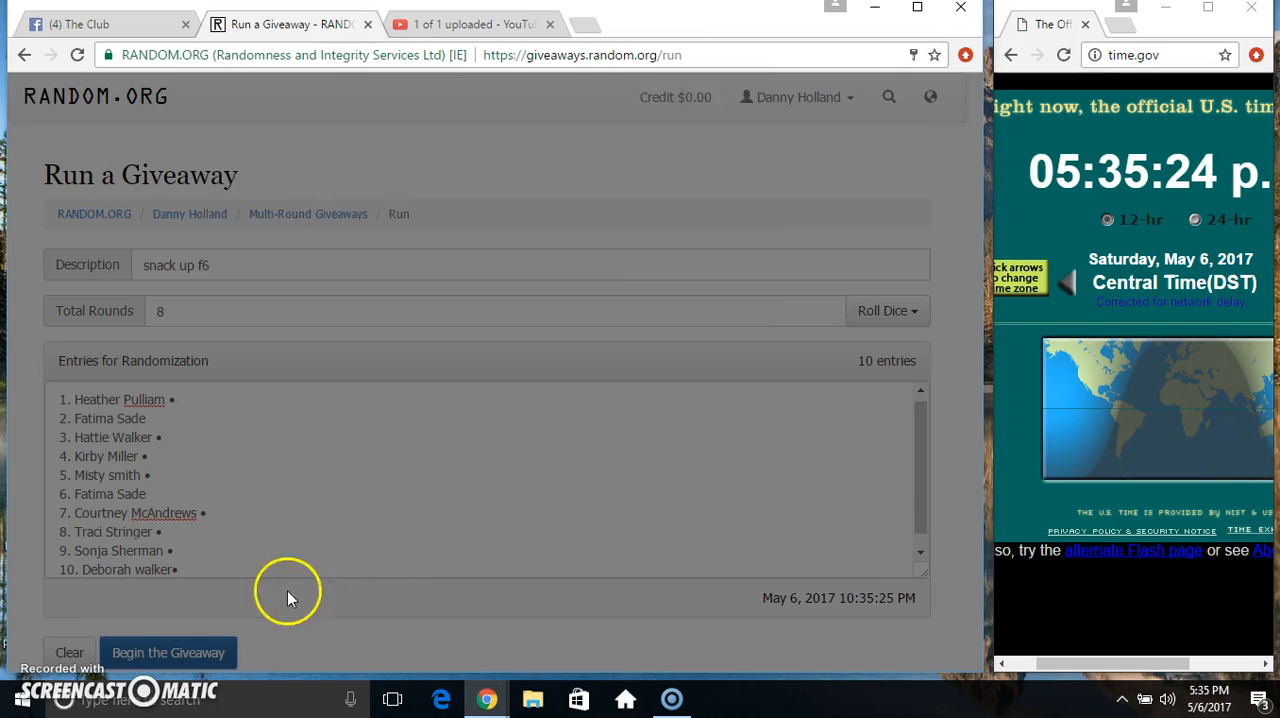
{"action": "left_click", "coordinate": [168, 652]}
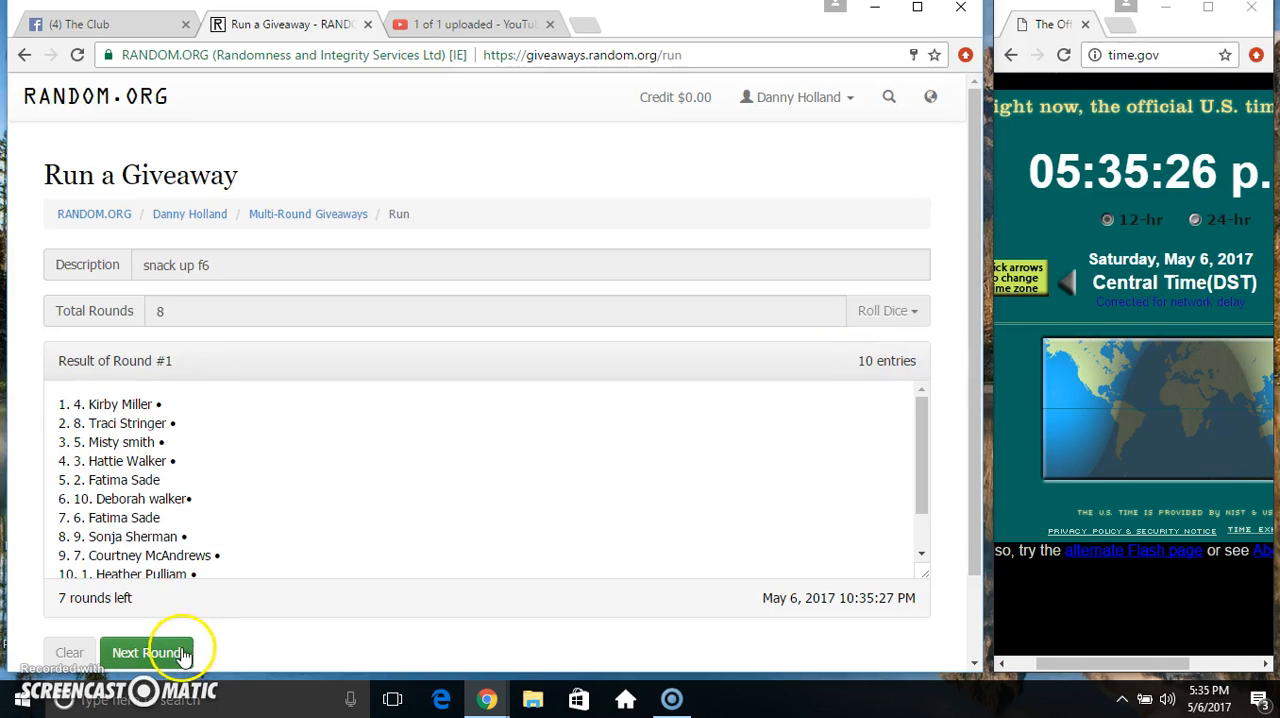
{"action": "left_click", "coordinate": [150, 652]}
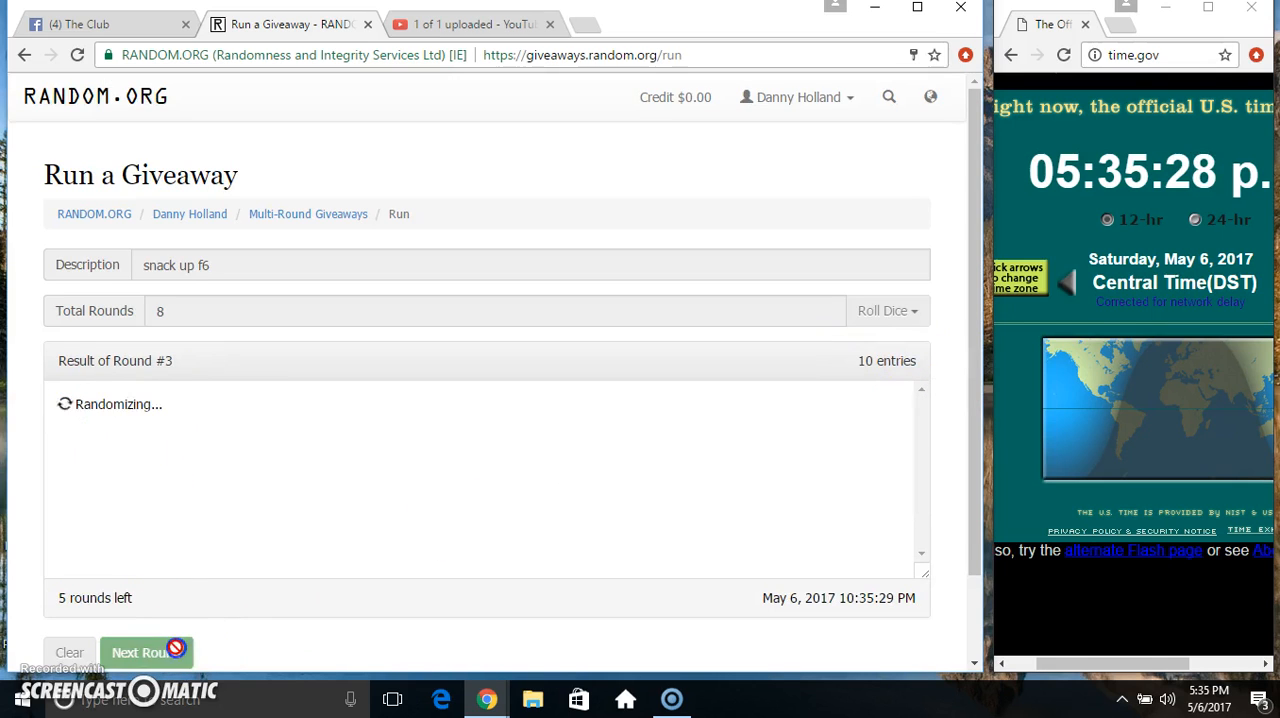
{"action": "left_click", "coordinate": [145, 651]}
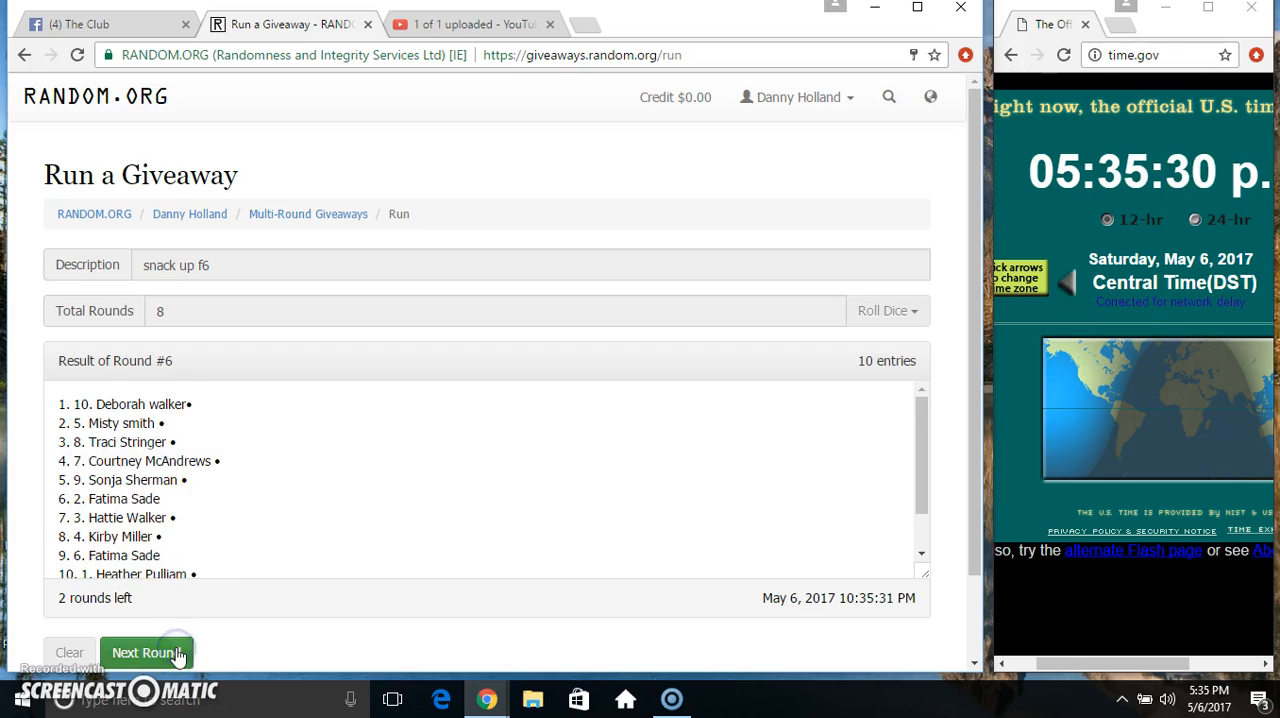
{"action": "left_click", "coordinate": [145, 652]}
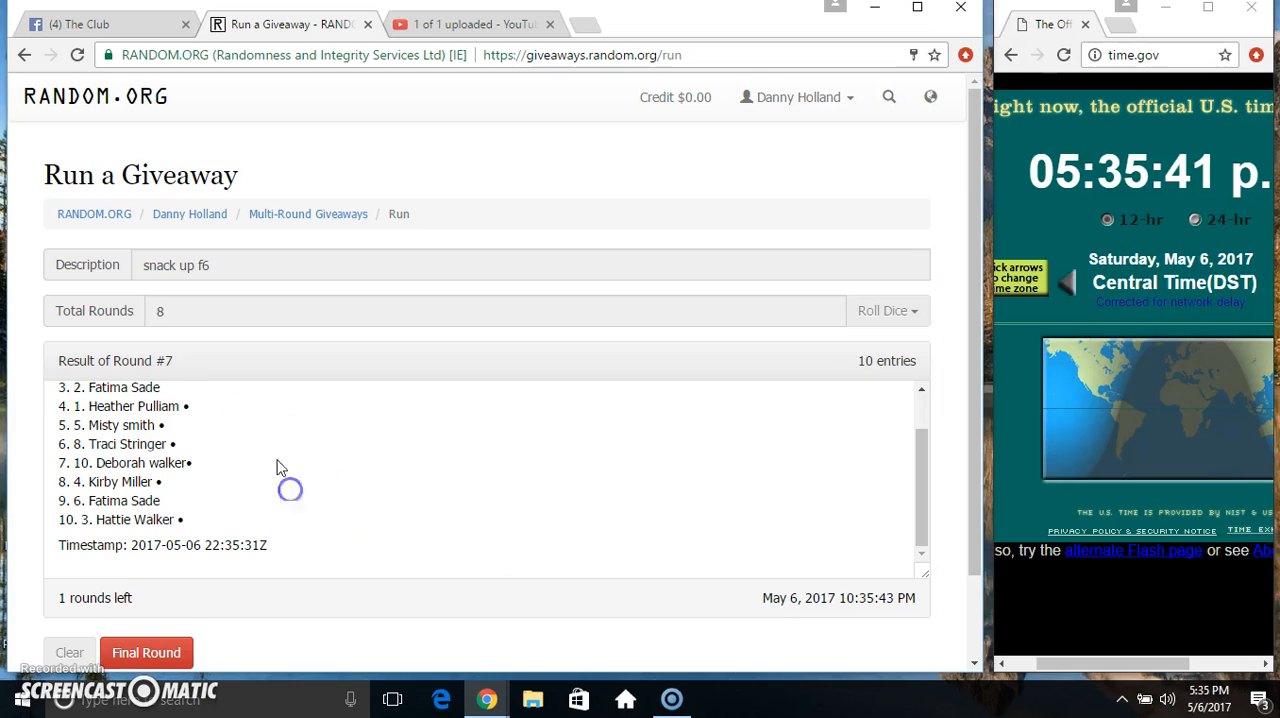
{"action": "left_click", "coordinate": [146, 652]}
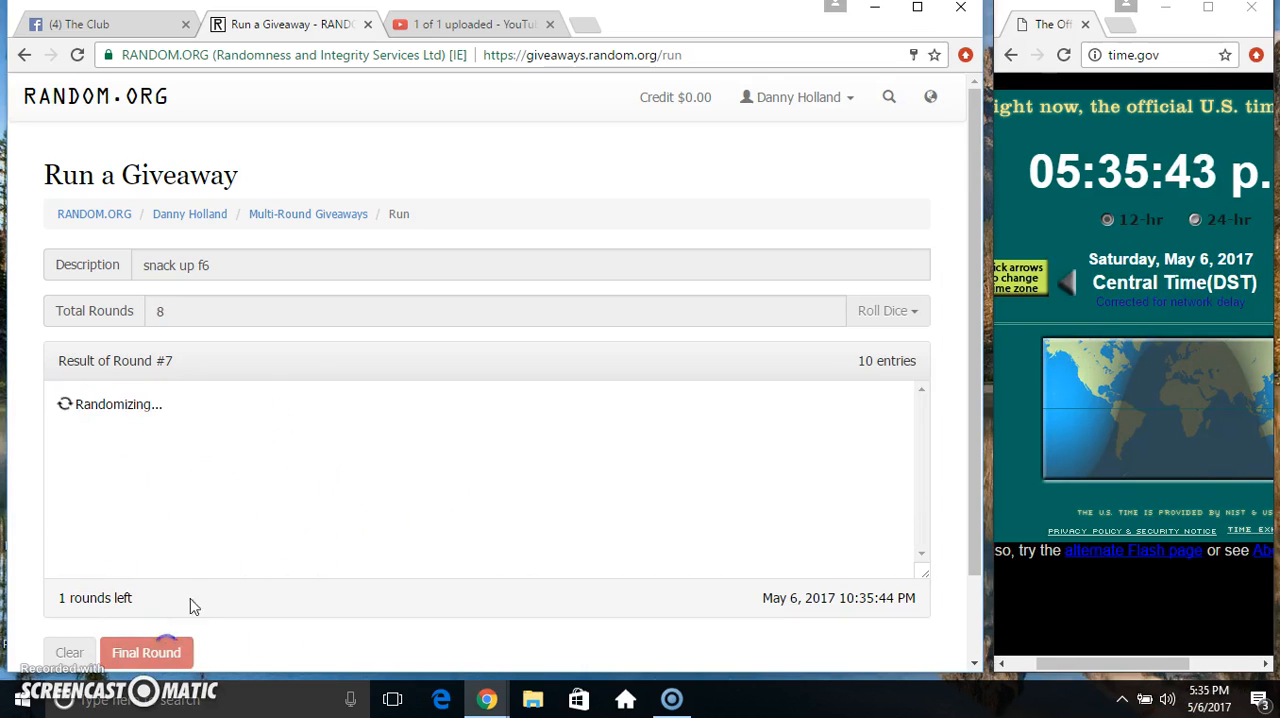
{"action": "left_click", "coordinate": [146, 652]}
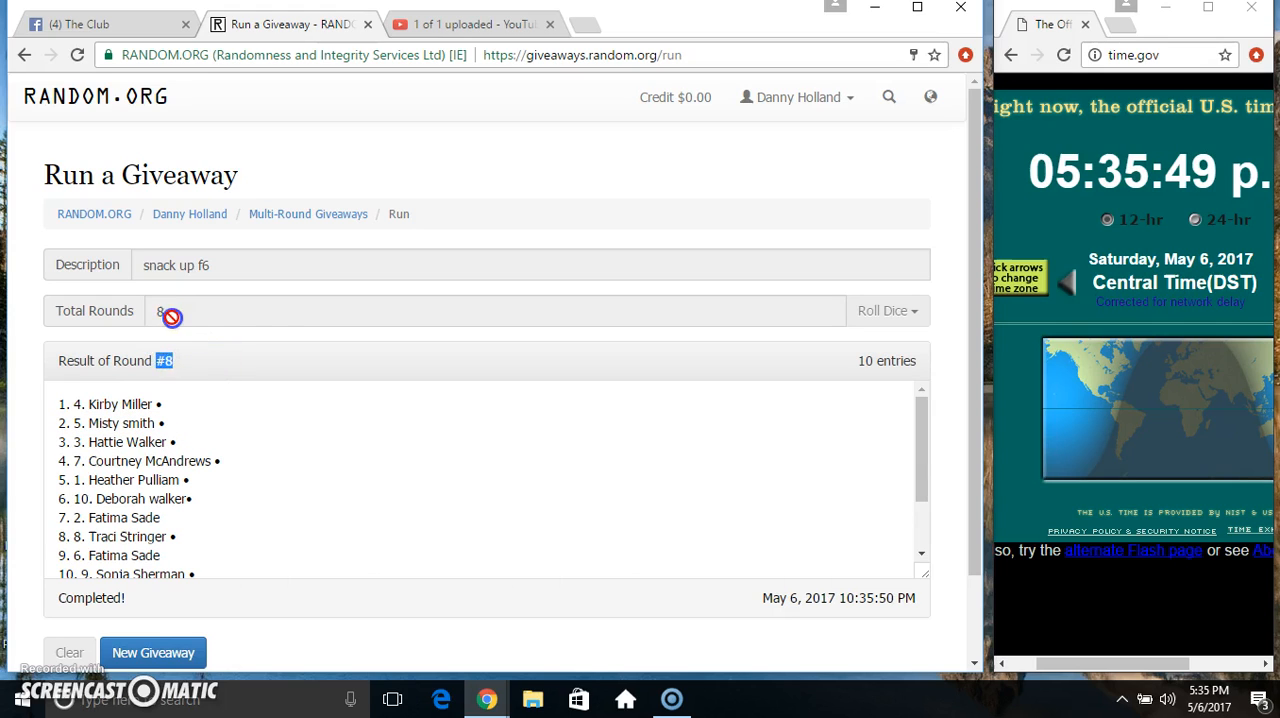
{"action": "scroll", "scroll_direction": "down", "scroll_amount": 3}
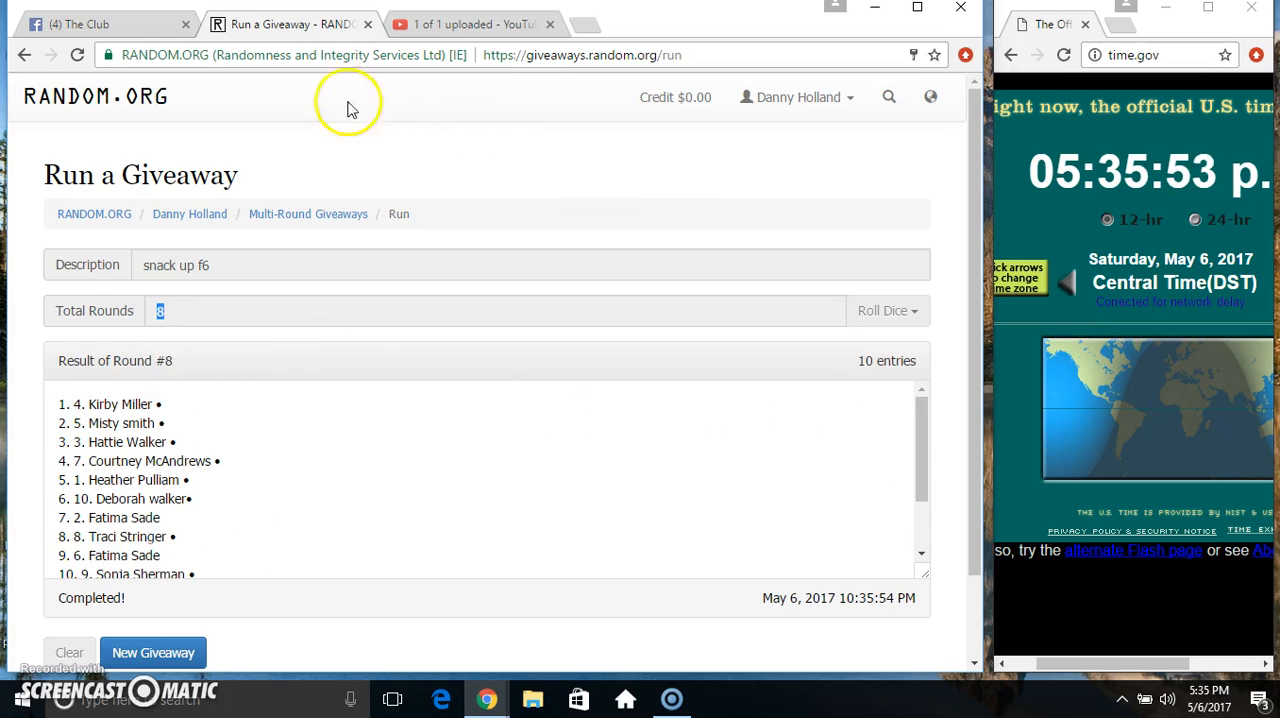
{"action": "left_click", "coordinate": [100, 22]}
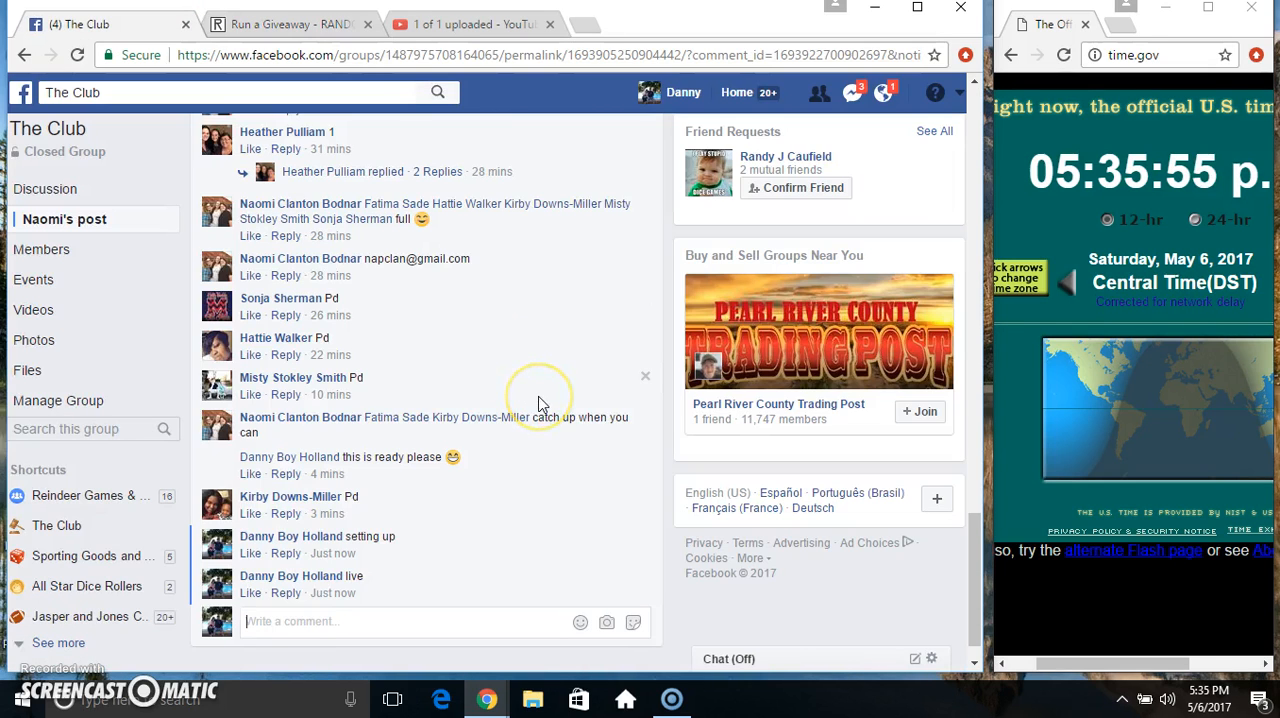